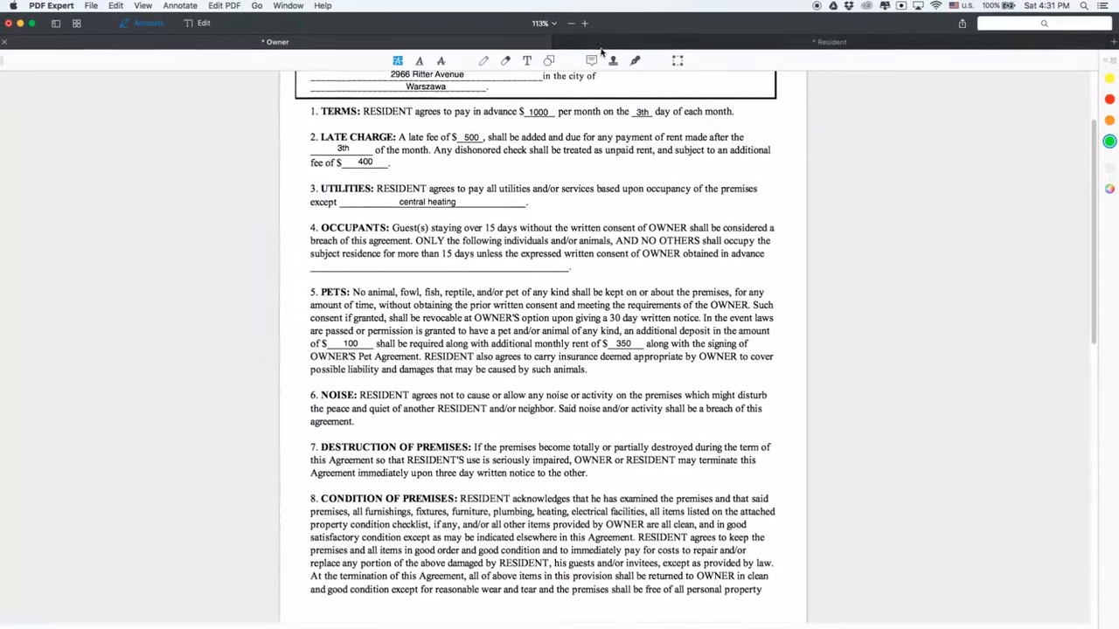
# Step: Scroll up and down through the Resident agreement's filled-in terms
pyautogui.scroll(3)
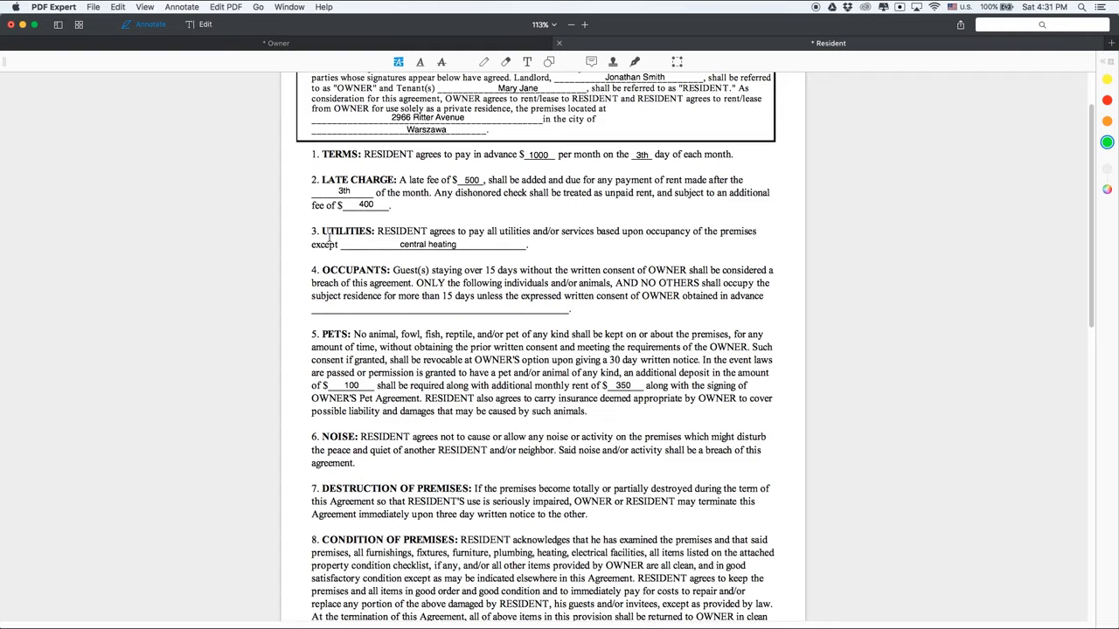
pyautogui.scroll(-3)
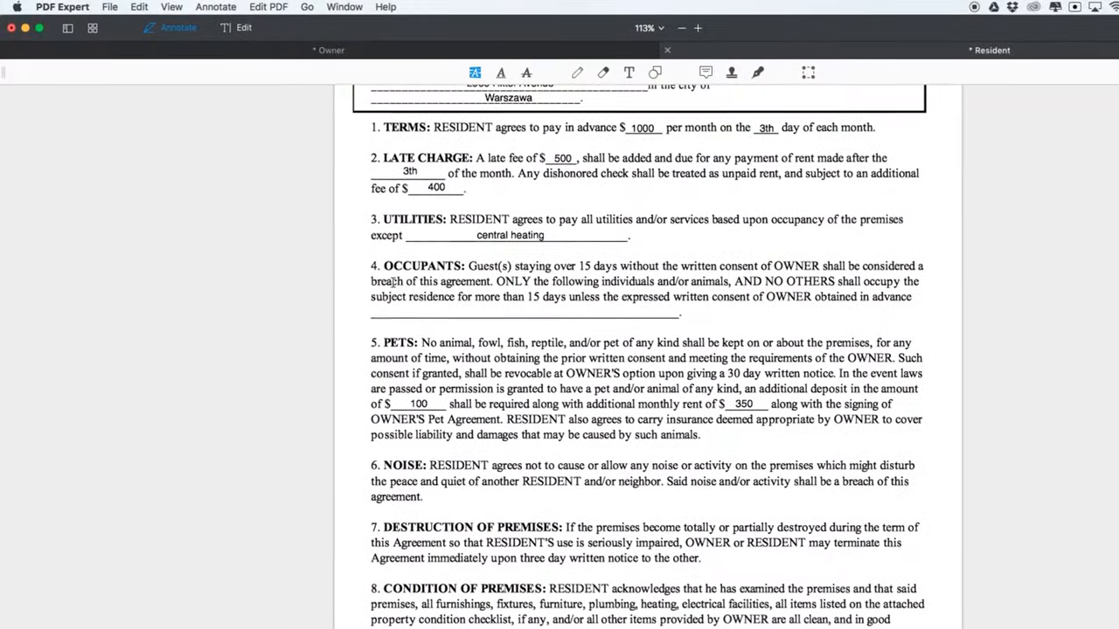
# Step: Split the window vertically to view both agreements, with the $500 late fee and 15-day guest limit
pyautogui.click(171, 7)
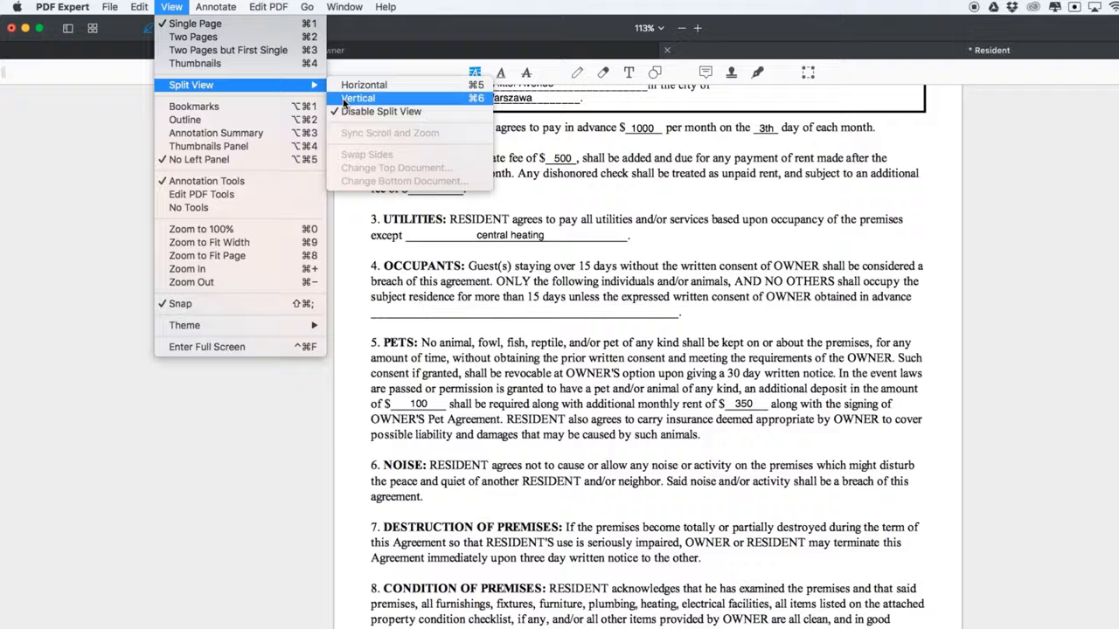
pyautogui.click(357, 98)
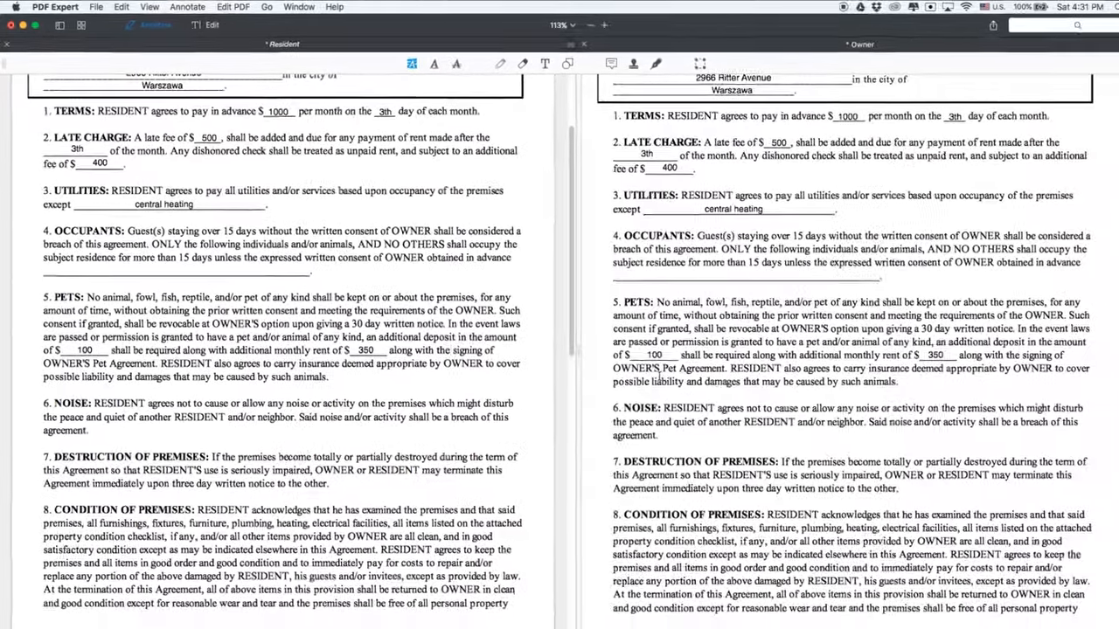
pyautogui.scroll(3)
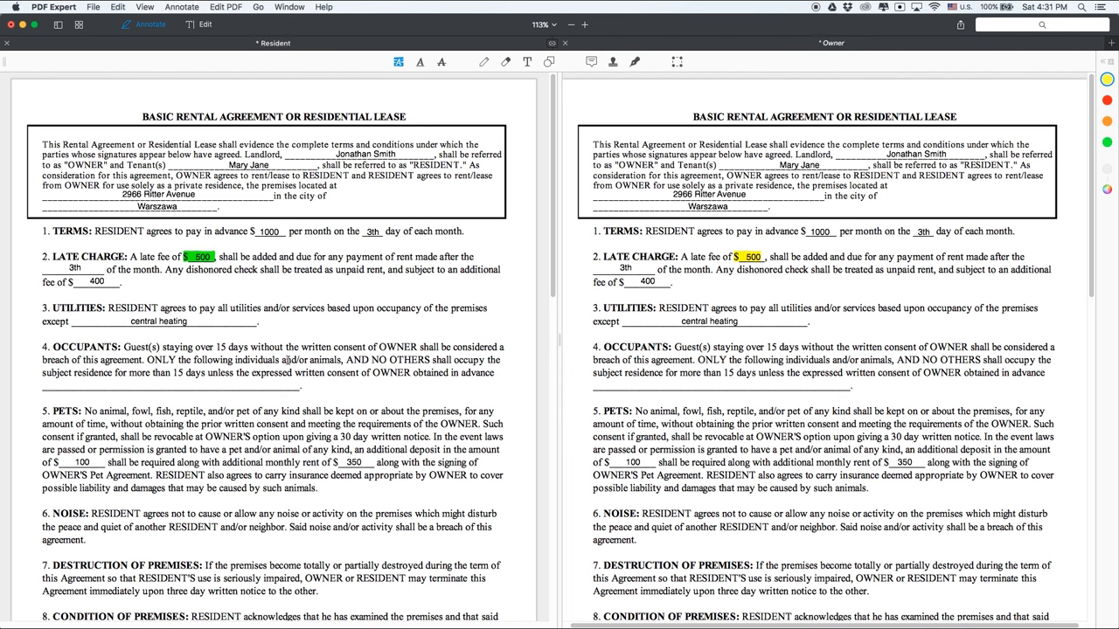
pyautogui.scroll(-3)
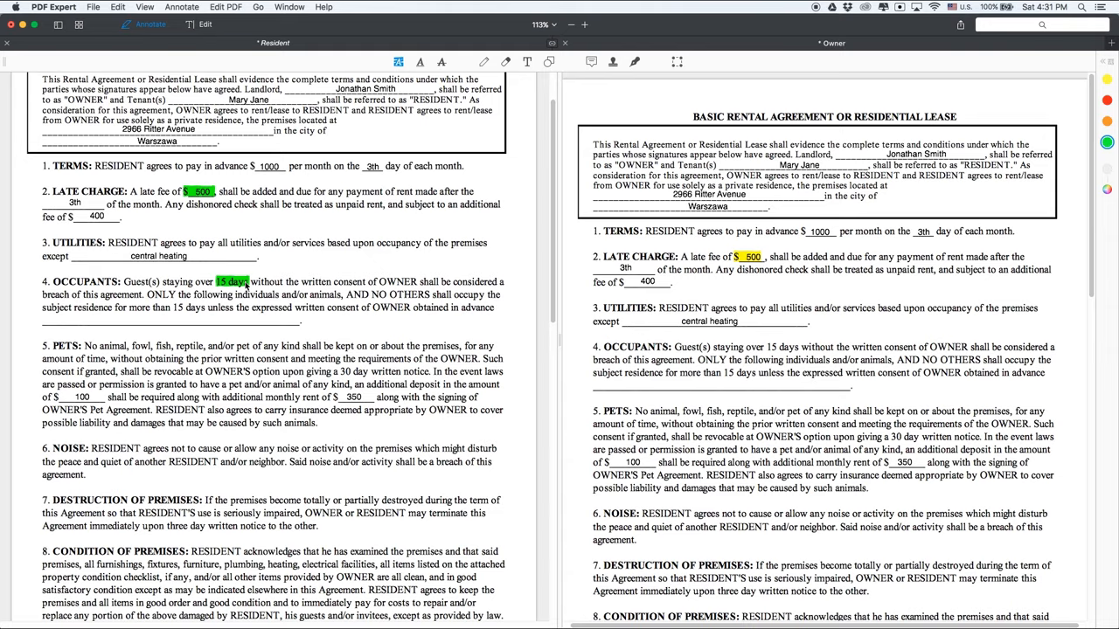
pyautogui.scroll(3)
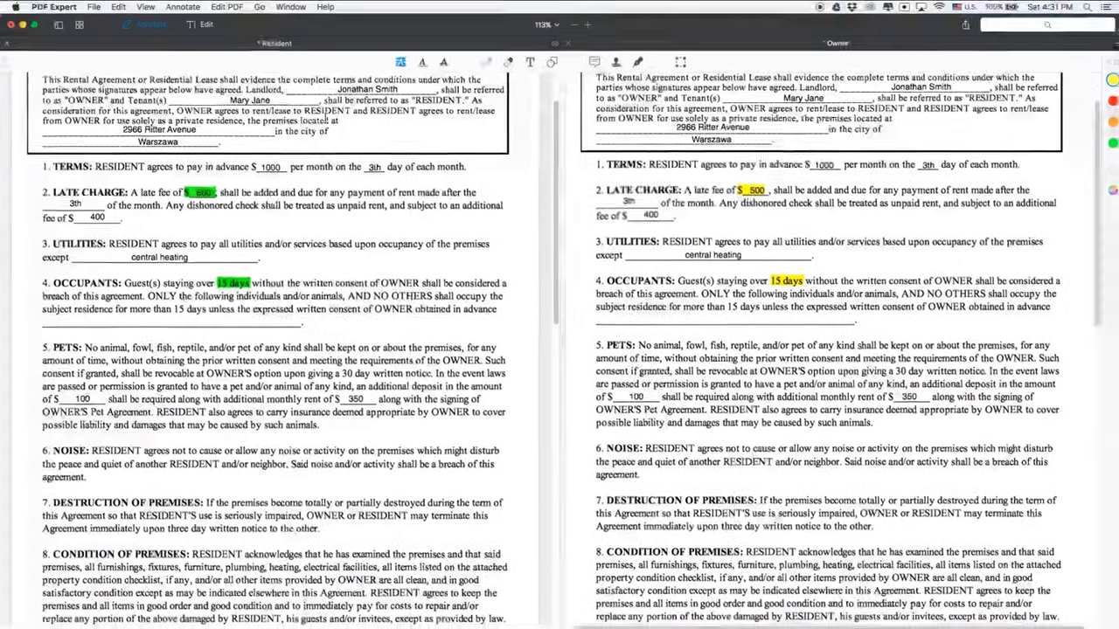
# Step: Enable Sync Scroll and Zoom, then swap sides so Owner is left and Resident right
pyautogui.click(166, 7)
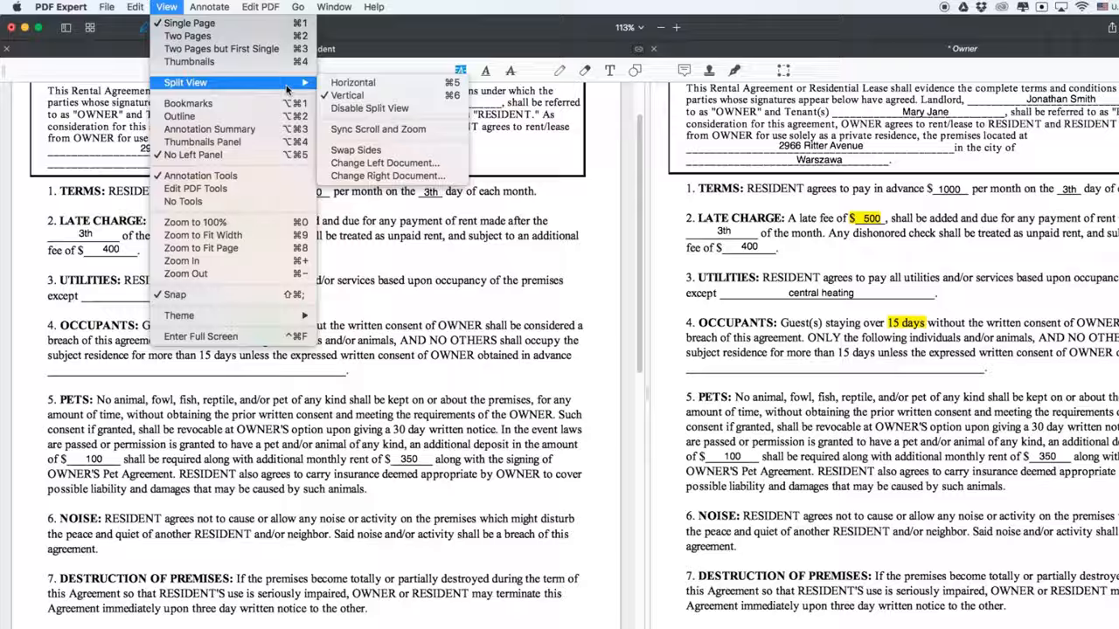
pyautogui.moveTo(392, 133)
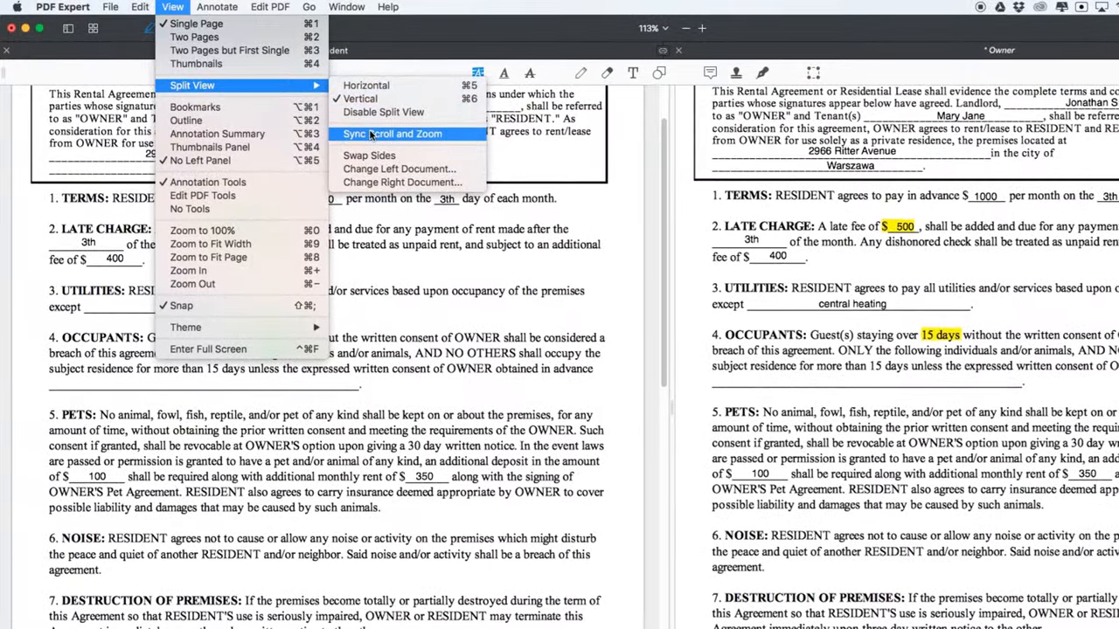
pyautogui.click(392, 134)
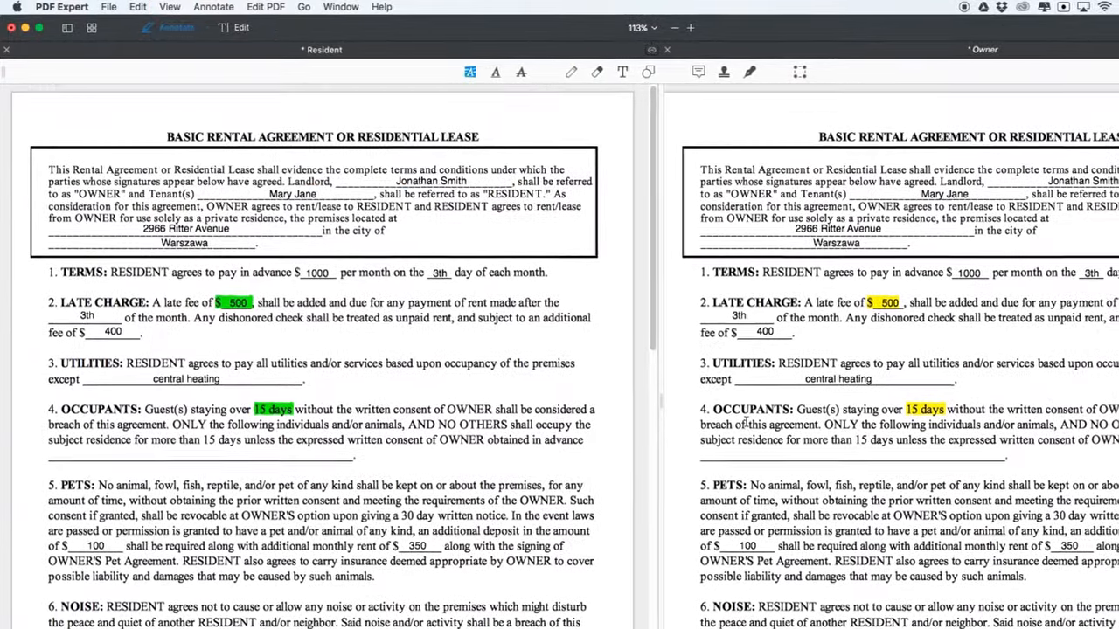
pyautogui.scroll(-3)
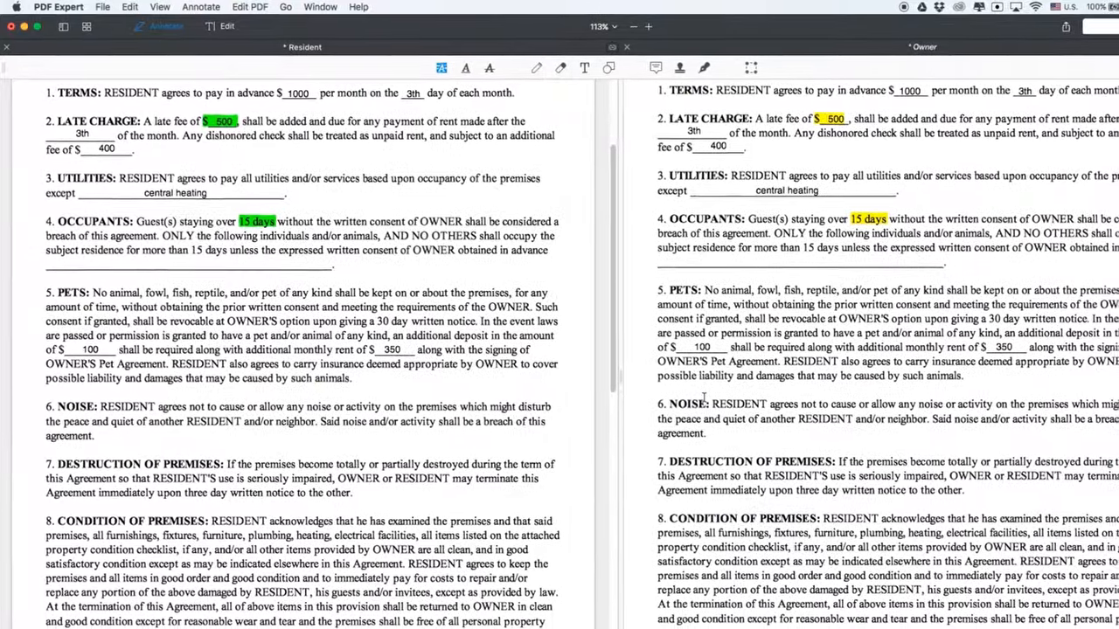
pyautogui.click(159, 7)
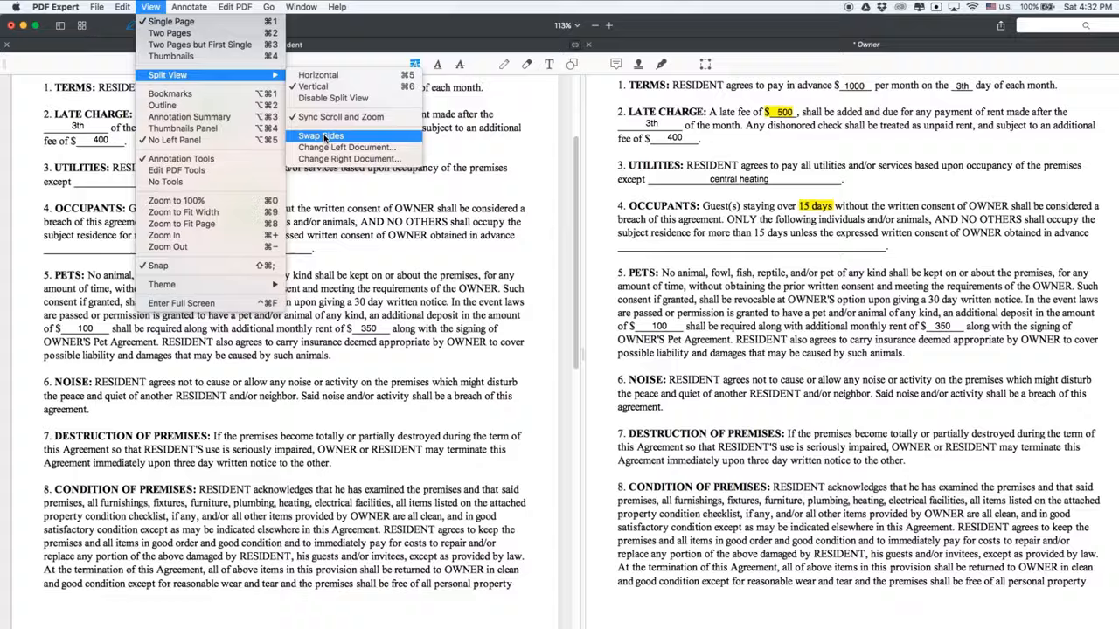
pyautogui.click(320, 136)
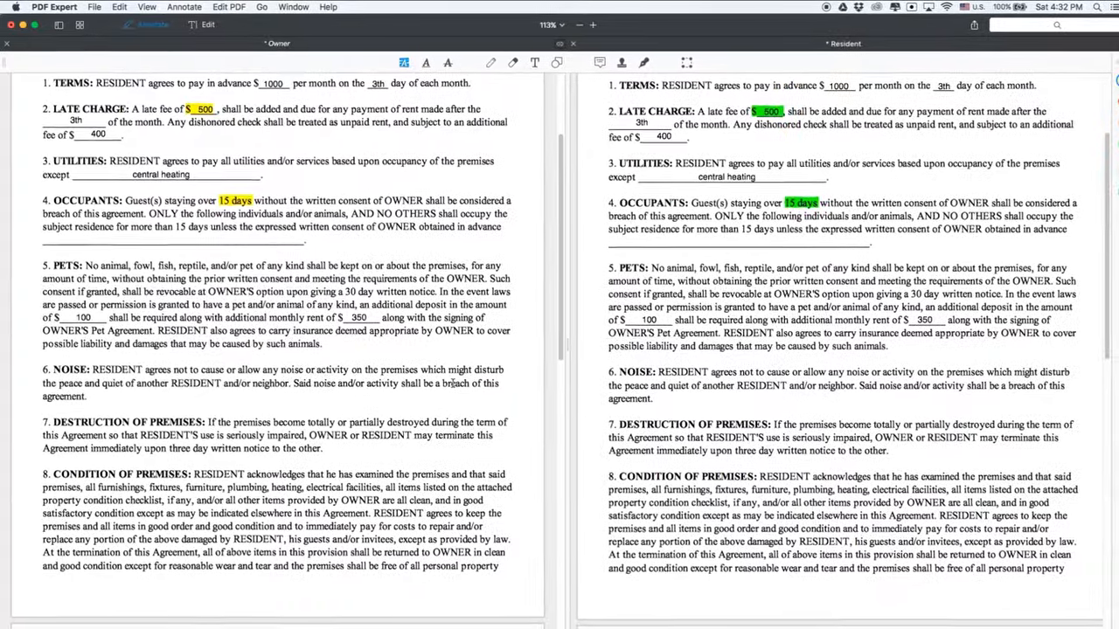
pyautogui.scroll(-3)
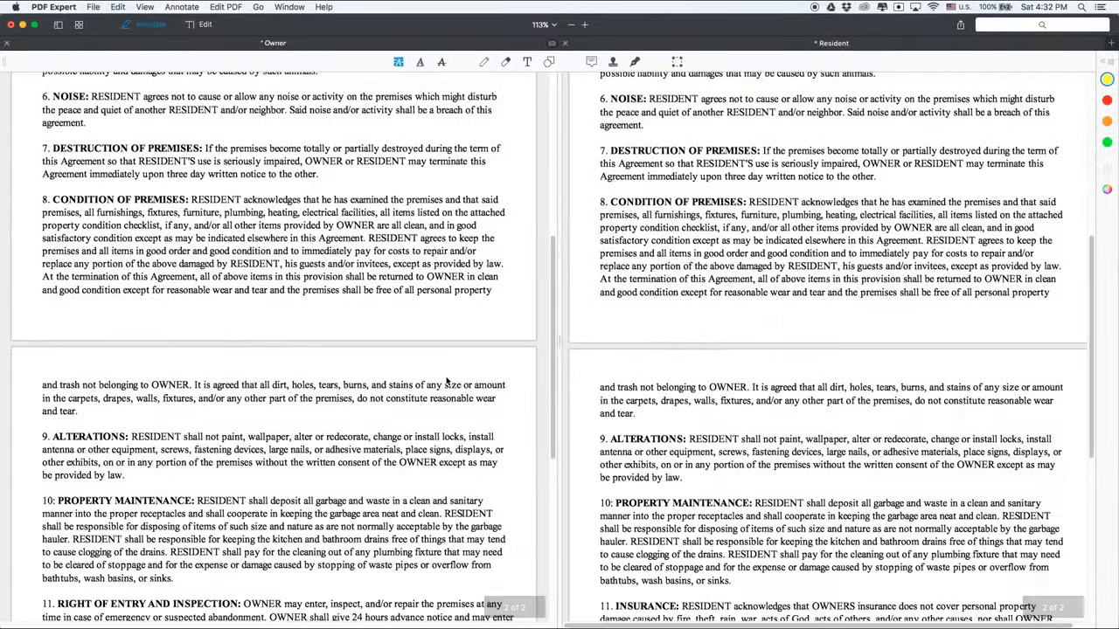
pyautogui.scroll(-3)
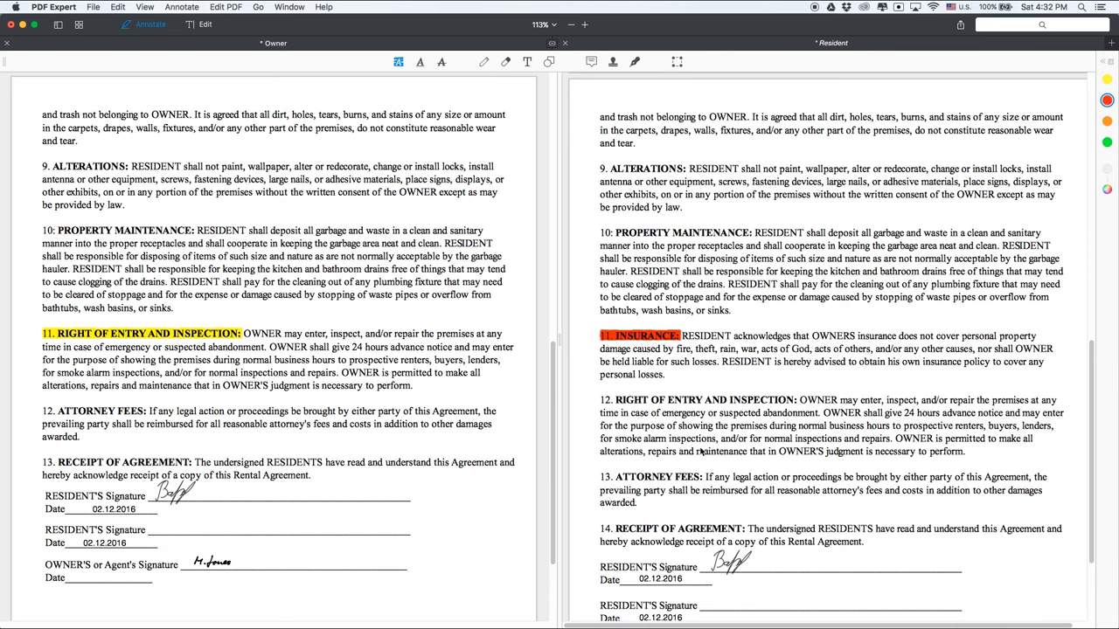
pyautogui.scroll(-3)
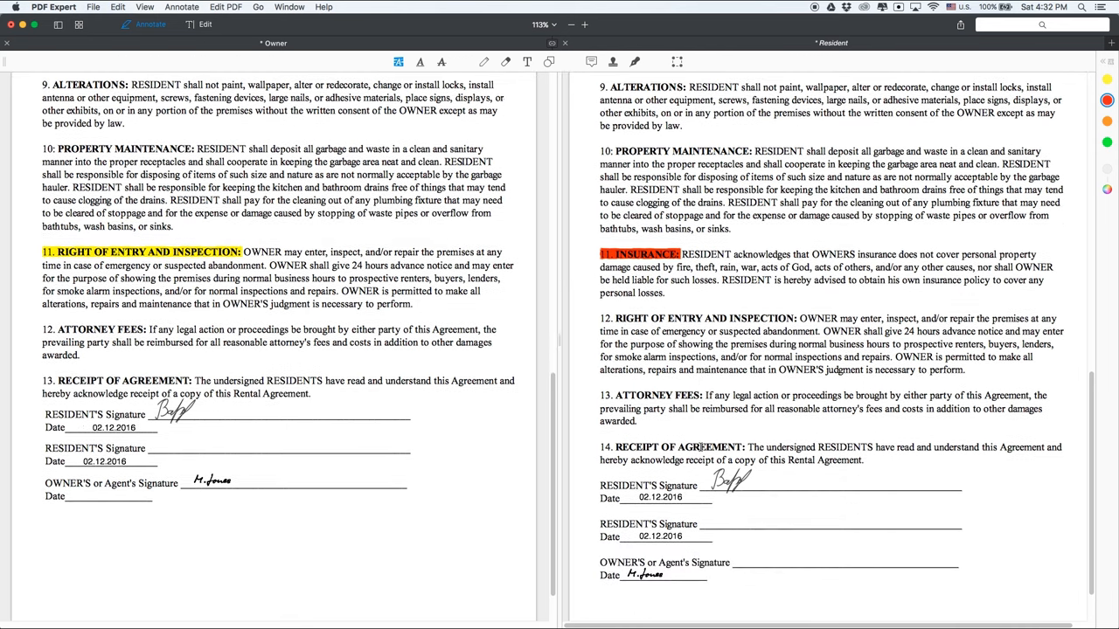